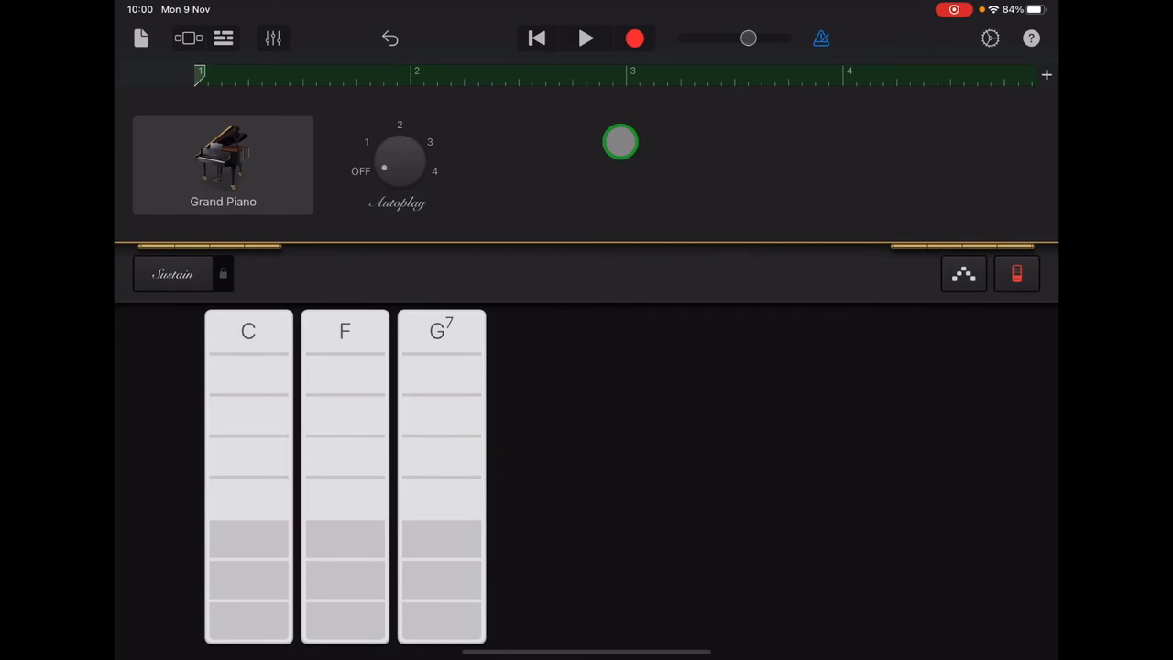
- Add a new song section, Section B, from the Song Sections list
{"action": "left_click_drag", "start_coordinate": [620, 143], "coordinate": [555, 81]}
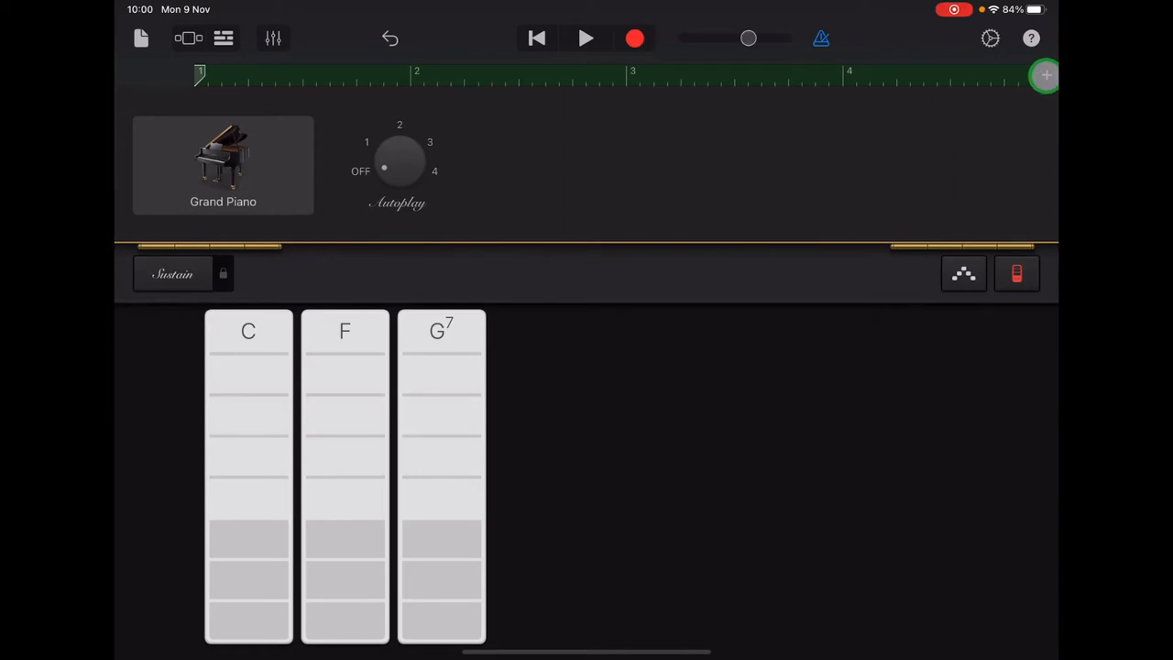
{"action": "left_click", "coordinate": [1045, 75]}
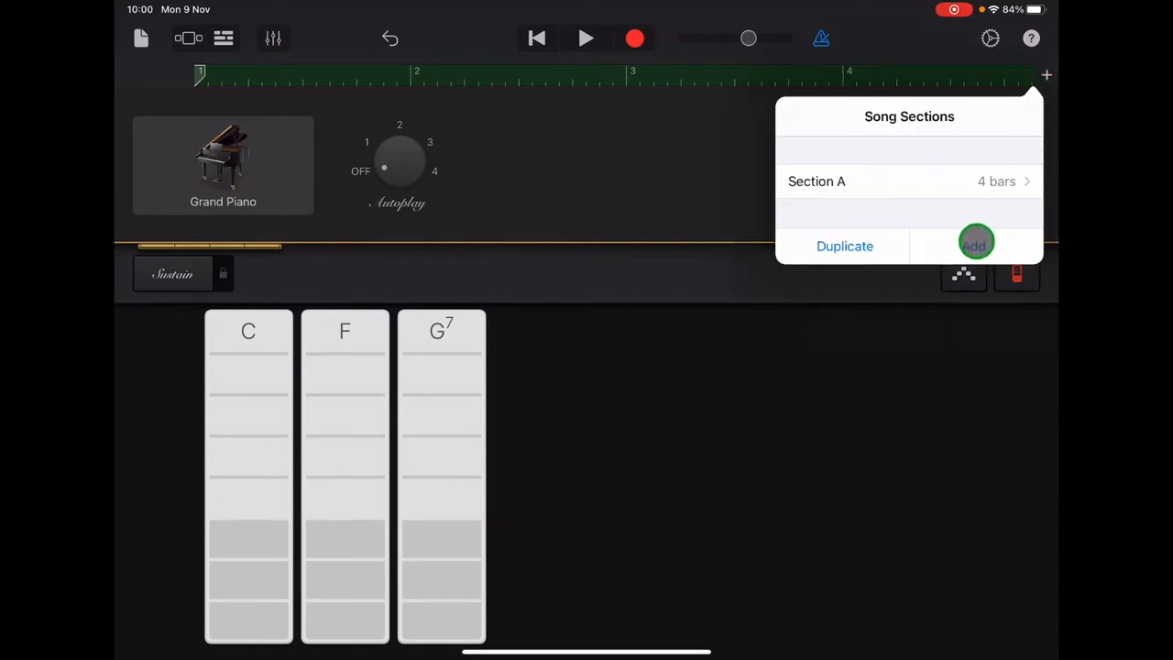
{"action": "left_click", "coordinate": [974, 245]}
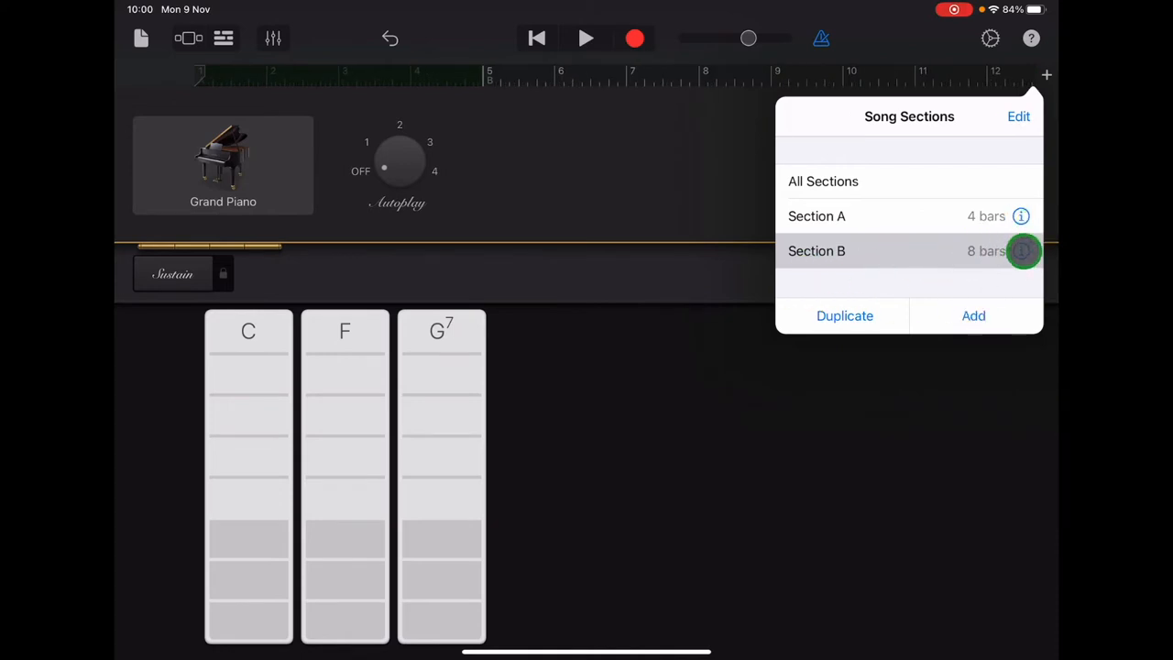
- Reduce Section B's manual length from 8 bars down to 4 bars
{"action": "left_click", "coordinate": [1021, 250]}
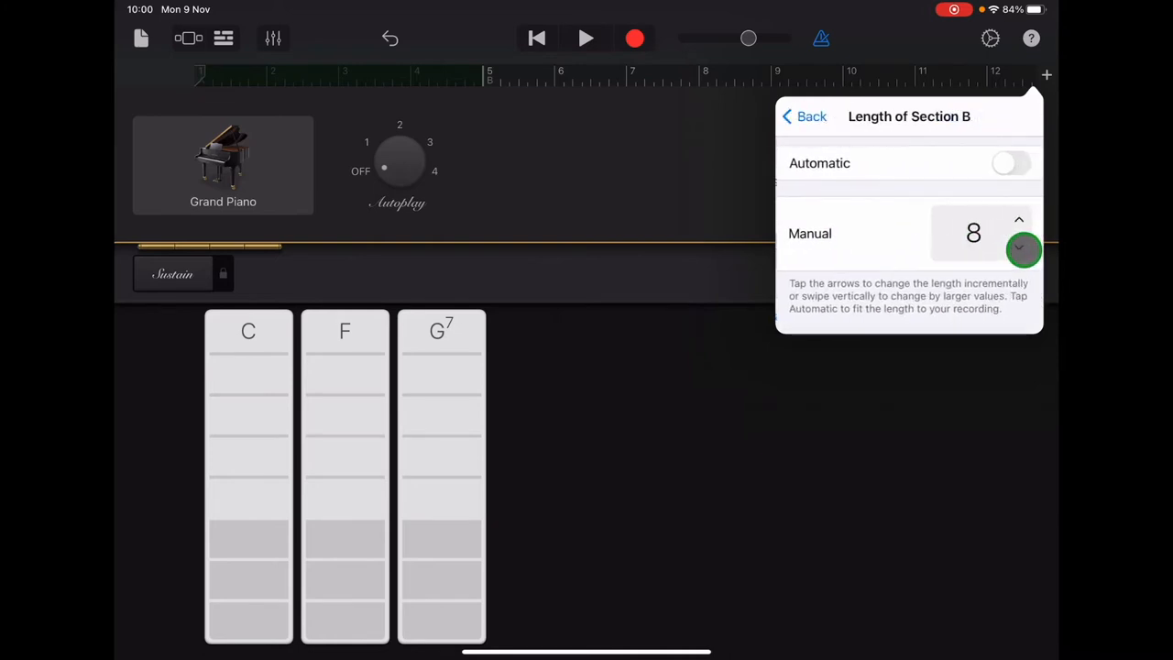
{"action": "left_click", "coordinate": [1024, 251]}
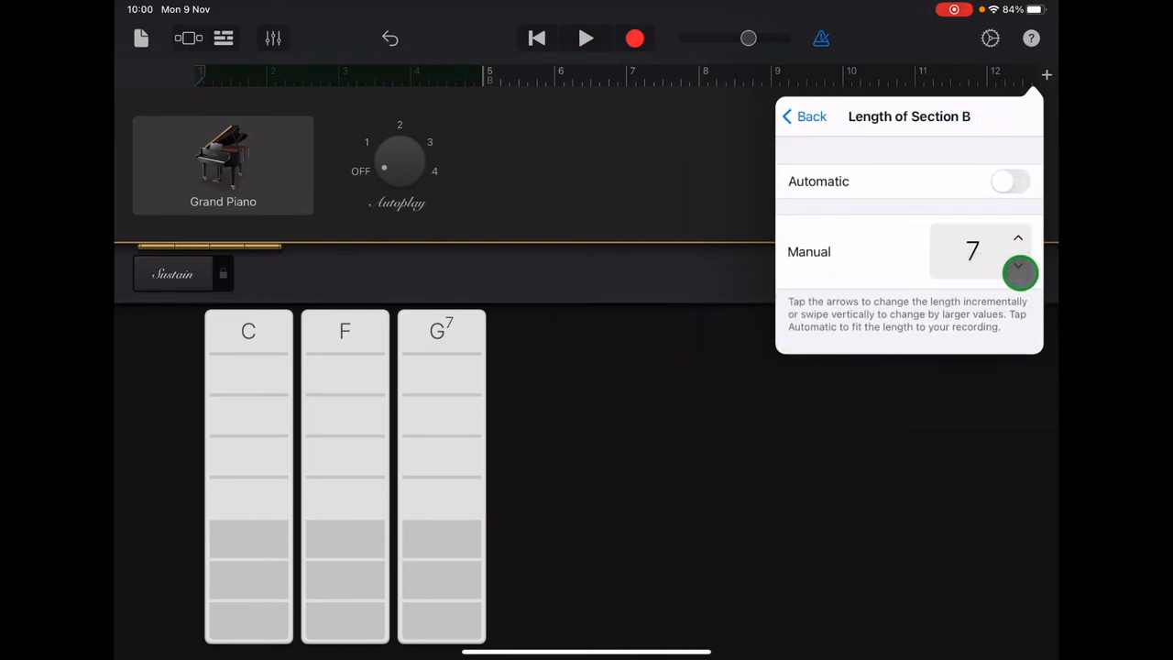
{"action": "left_click", "coordinate": [1020, 274]}
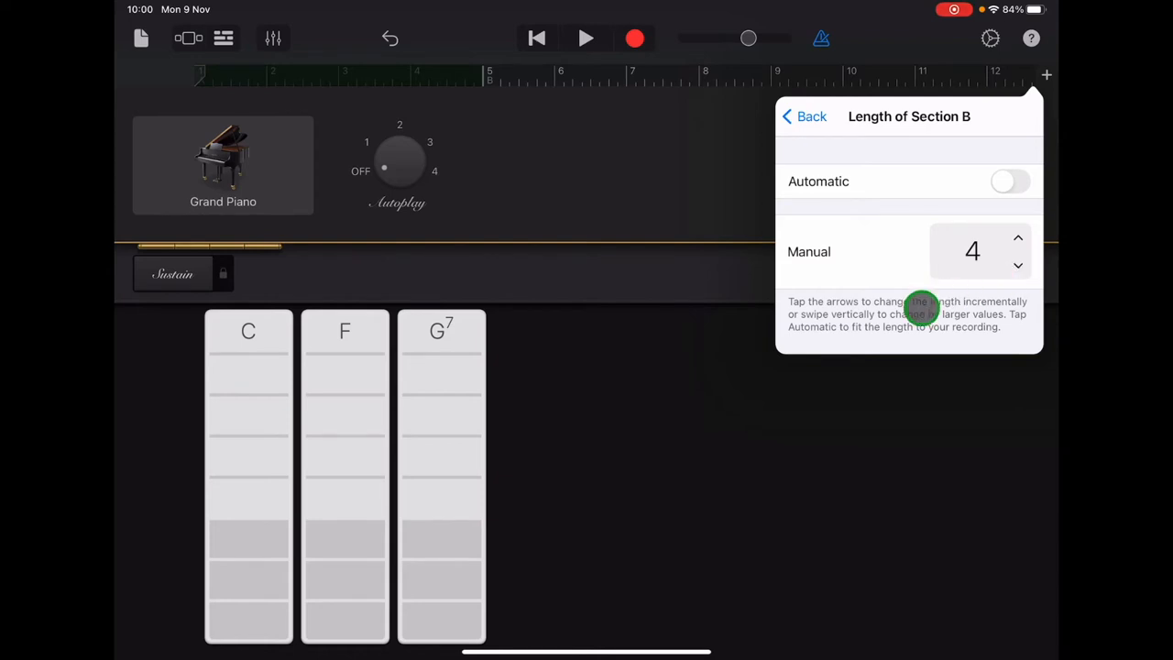
{"action": "mouse_move", "coordinate": [963, 113]}
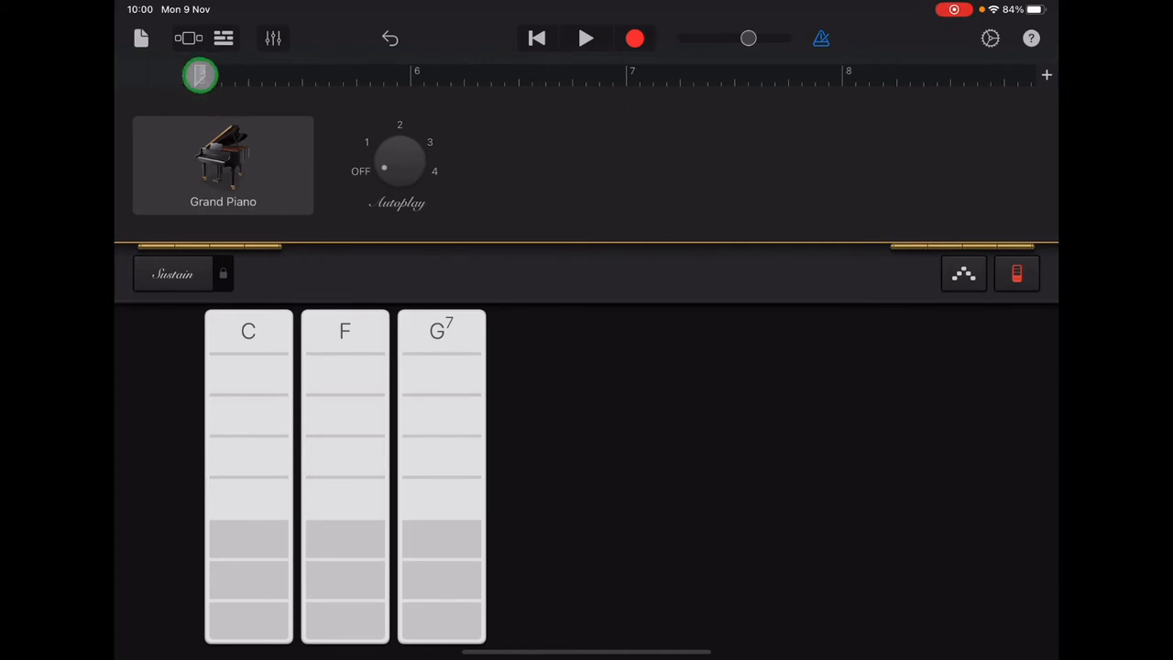
{"action": "left_click_drag", "start_coordinate": [200, 76], "coordinate": [841, 78]}
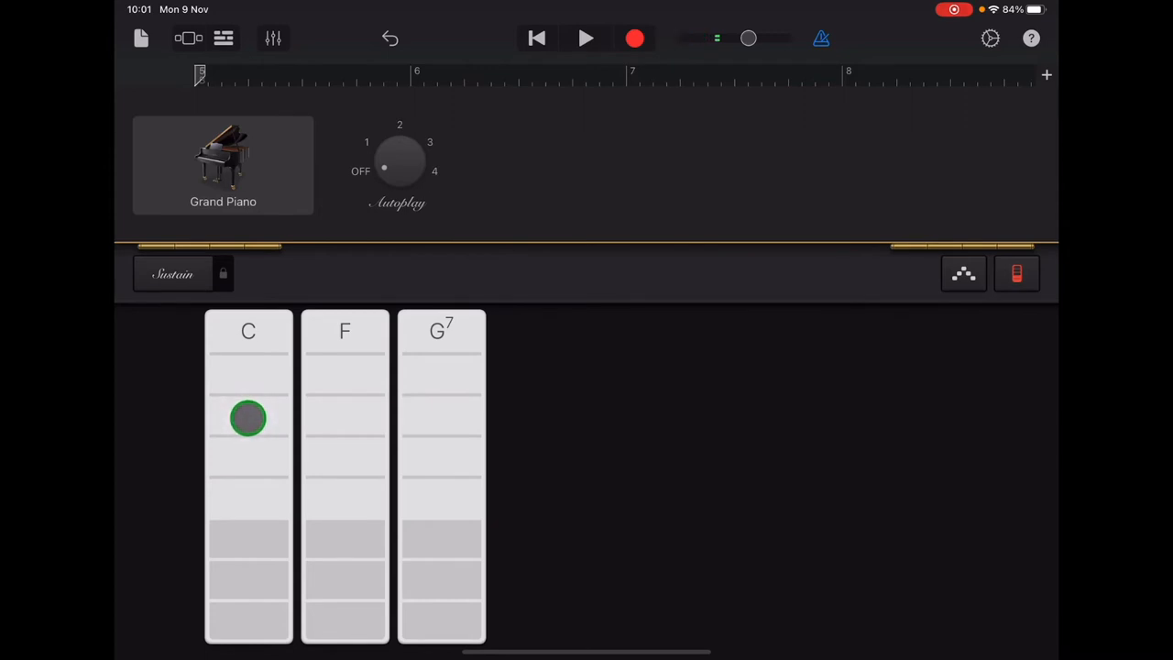
{"action": "left_click", "coordinate": [346, 415]}
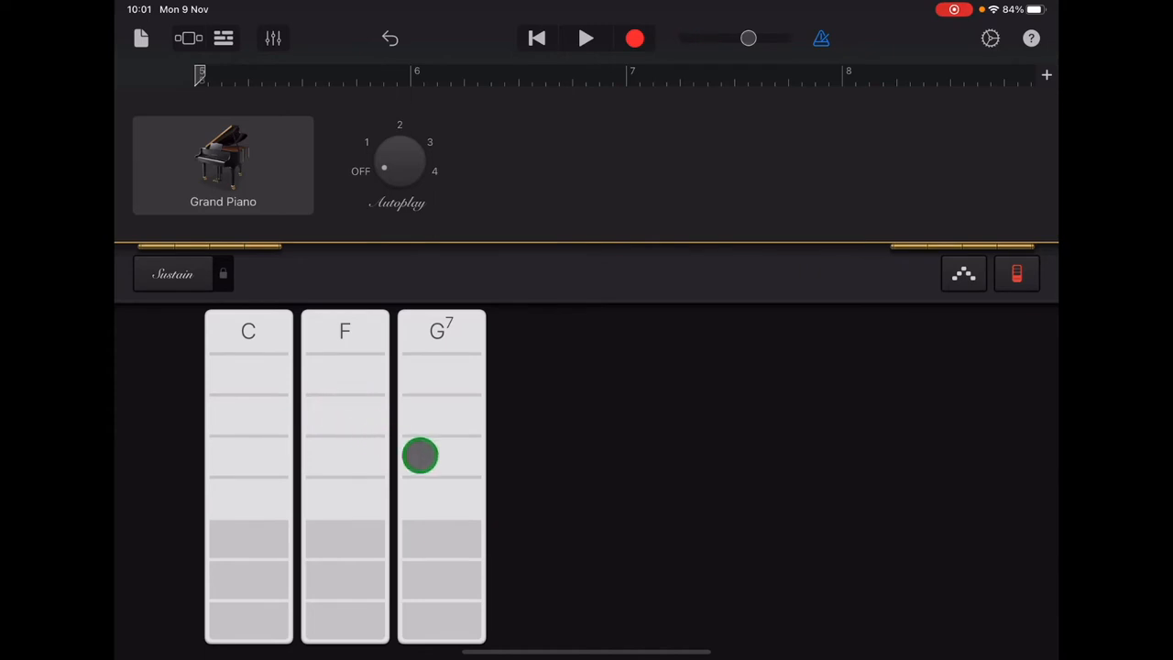
{"action": "left_click_drag", "start_coordinate": [420, 455], "coordinate": [443, 459]}
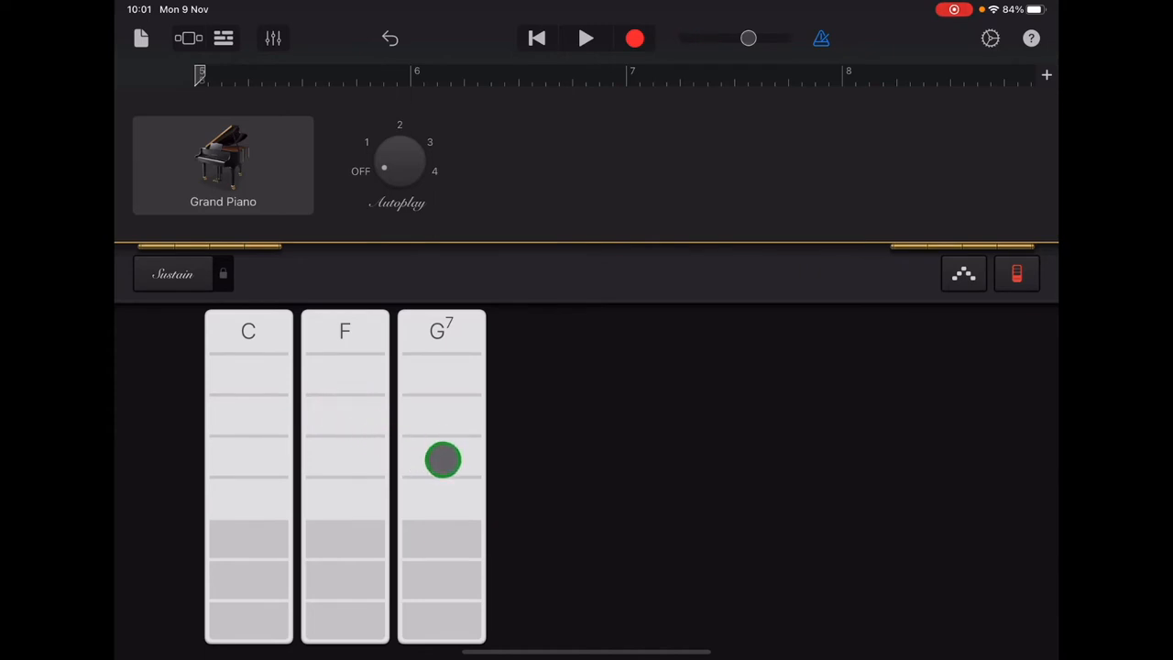
{"action": "left_click_drag", "start_coordinate": [443, 460], "coordinate": [451, 422]}
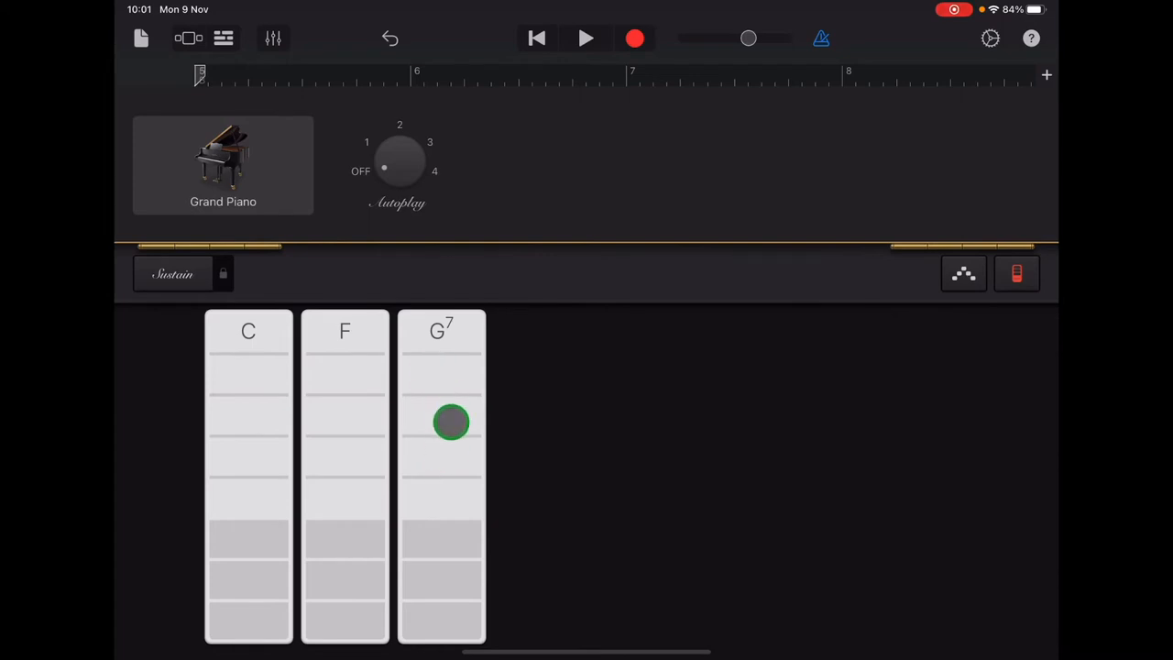
{"action": "left_click_drag", "start_coordinate": [451, 422], "coordinate": [445, 459]}
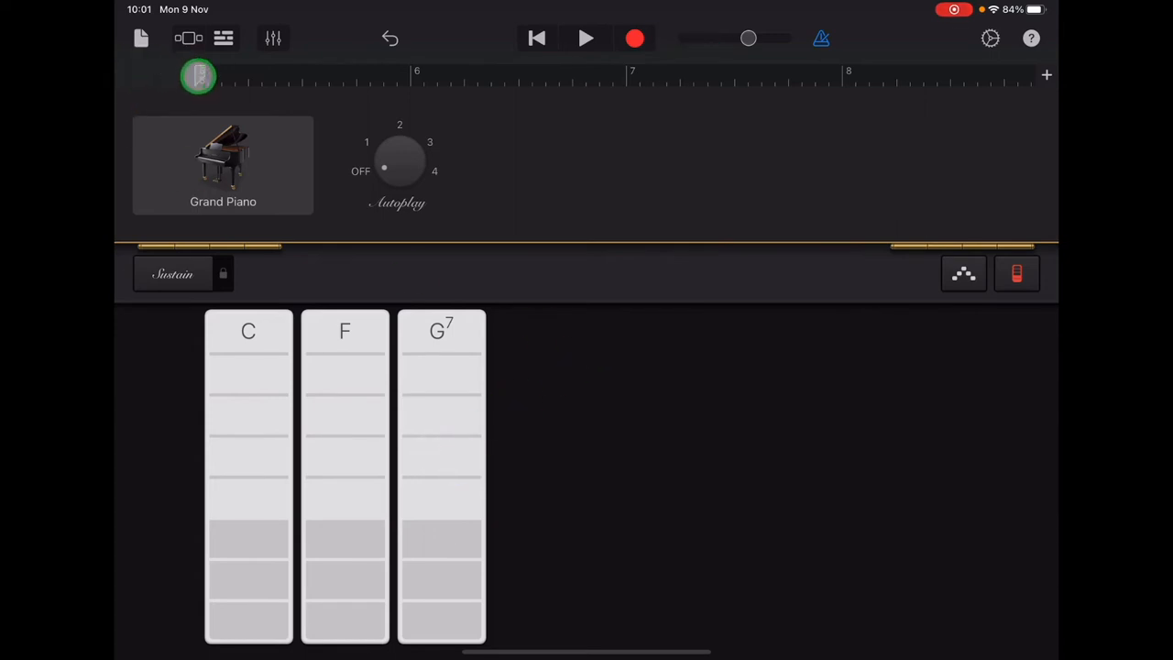
- Record a C, F and G7 chord take into Section B from its start, then stop
{"action": "left_click_drag", "start_coordinate": [198, 76], "coordinate": [525, 72]}
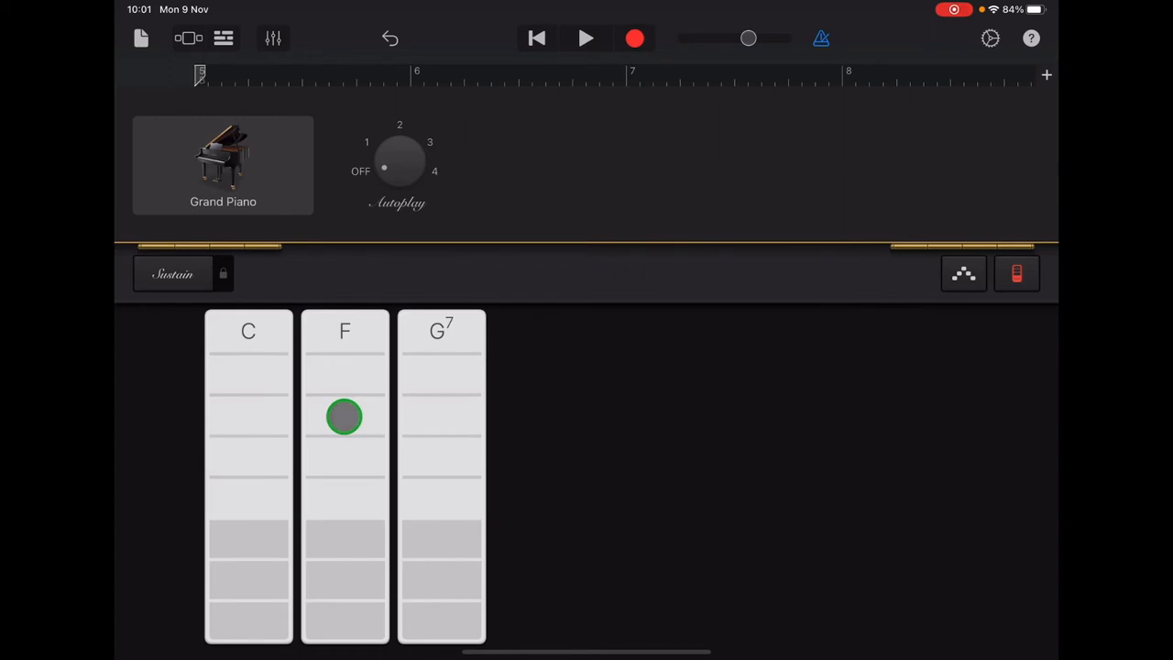
{"action": "left_click", "coordinate": [586, 38]}
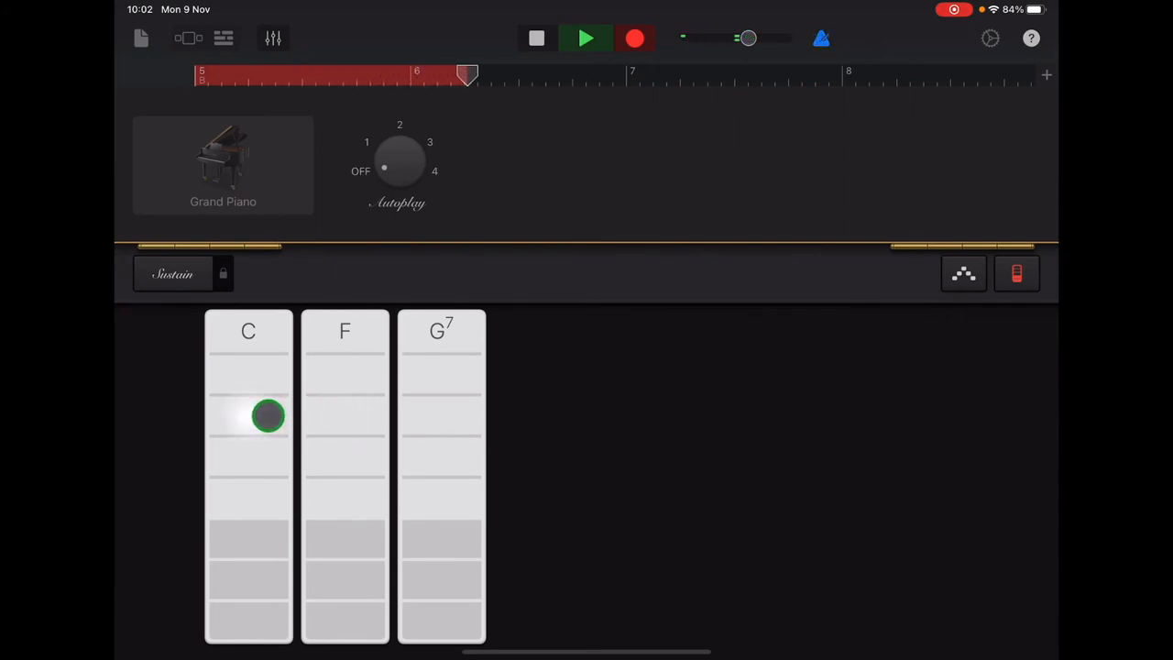
{"action": "left_click", "coordinate": [344, 418]}
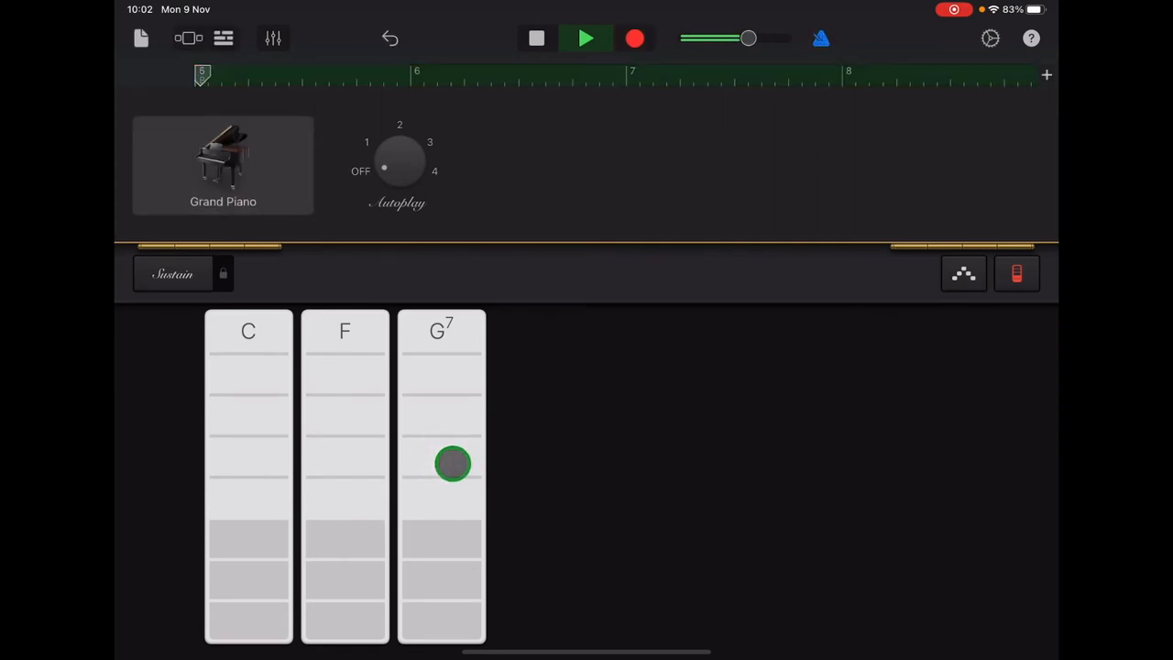
{"action": "left_click", "coordinate": [536, 38]}
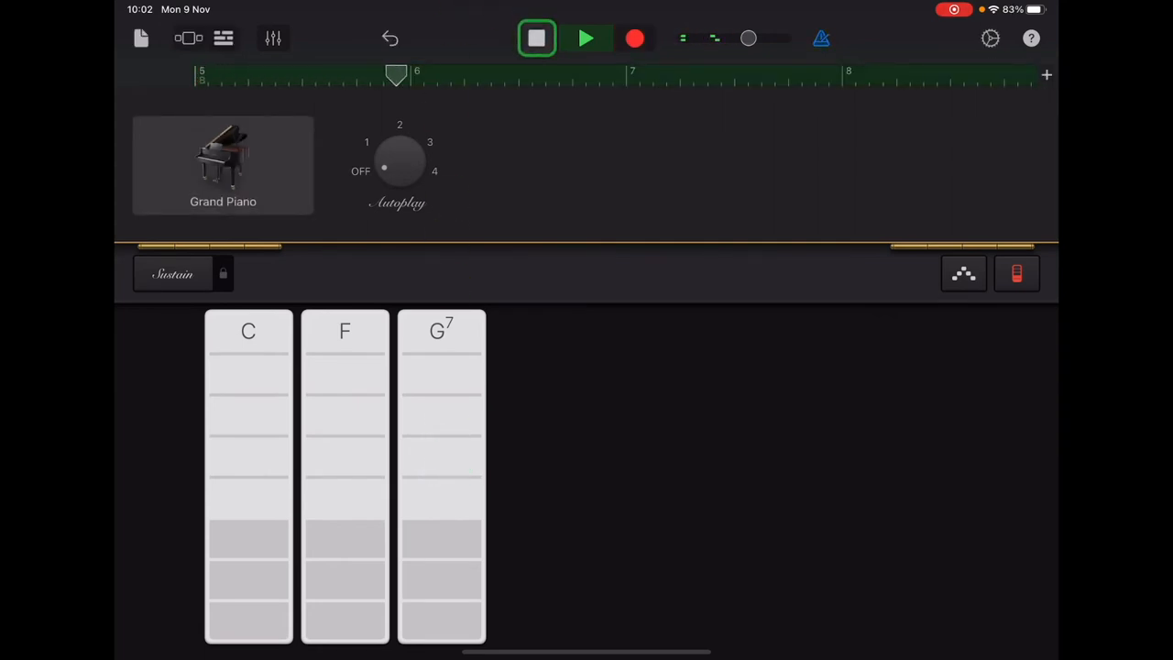
{"action": "left_click", "coordinate": [536, 38]}
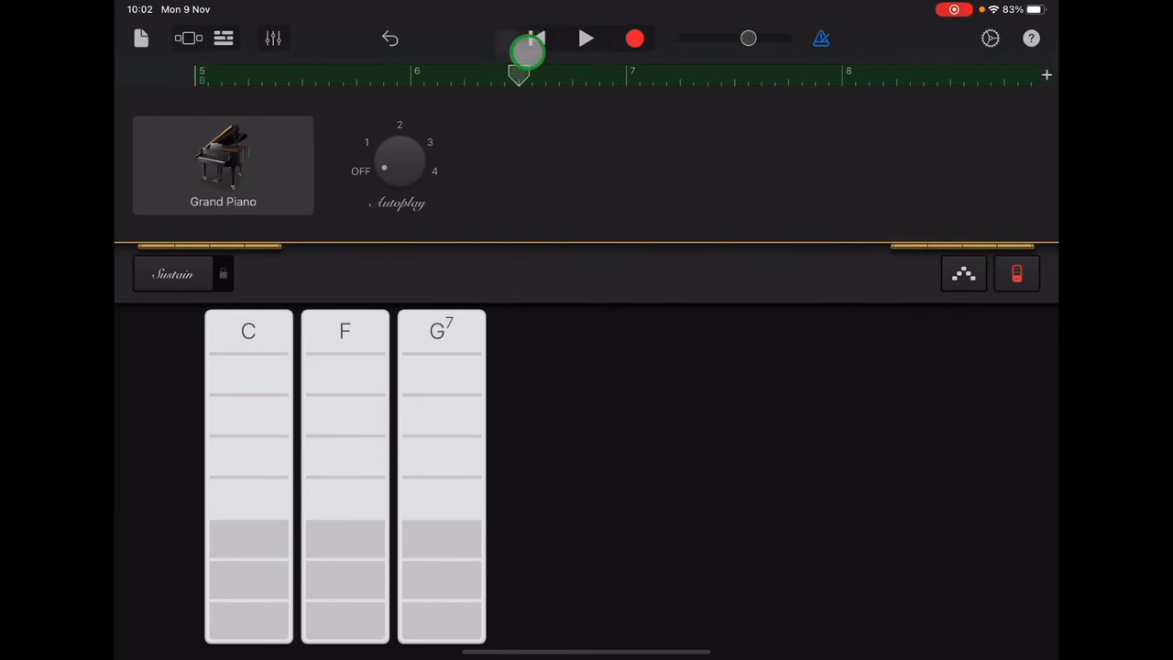
{"action": "left_click", "coordinate": [536, 39]}
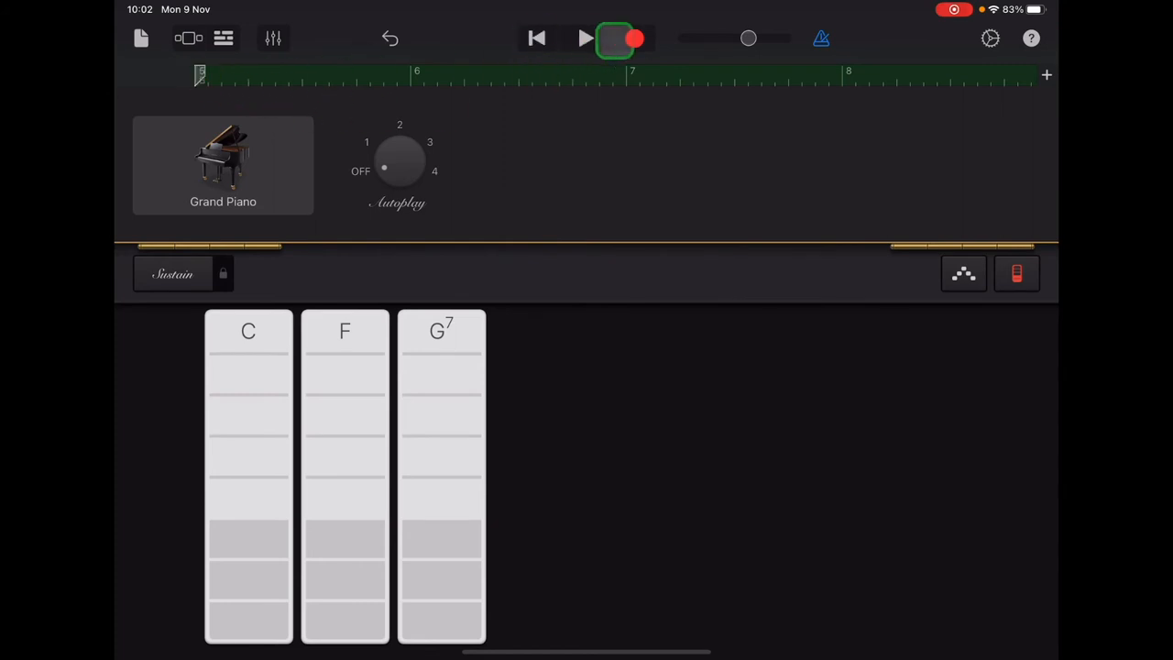
{"action": "left_click", "coordinate": [634, 38]}
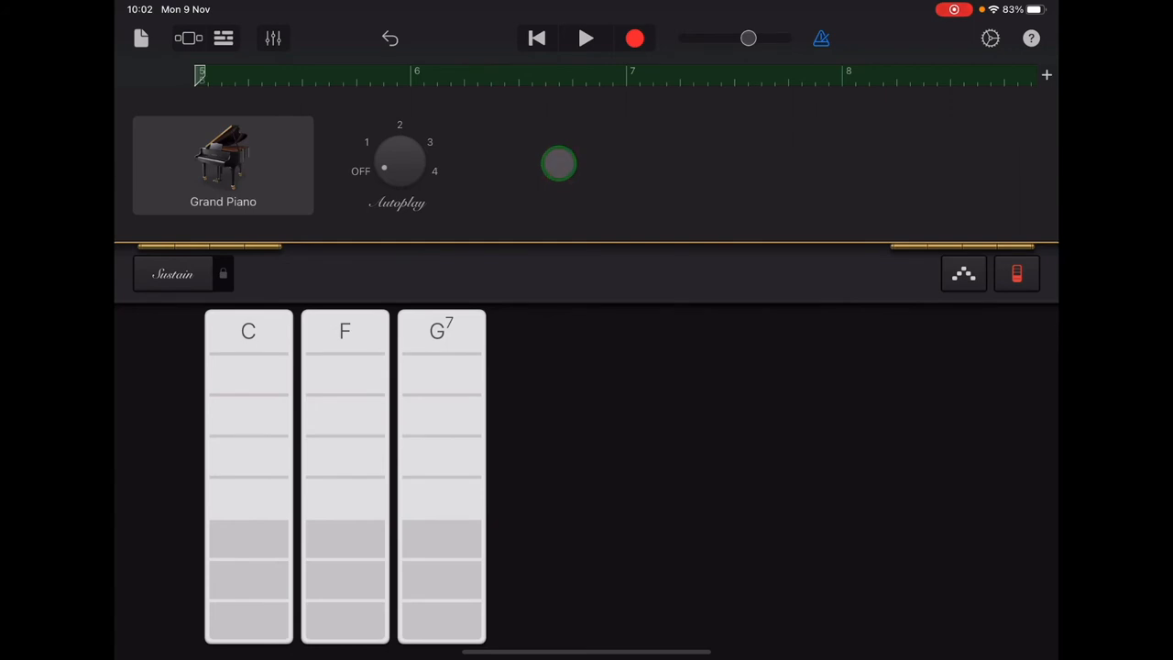
{"action": "left_click", "coordinate": [559, 164]}
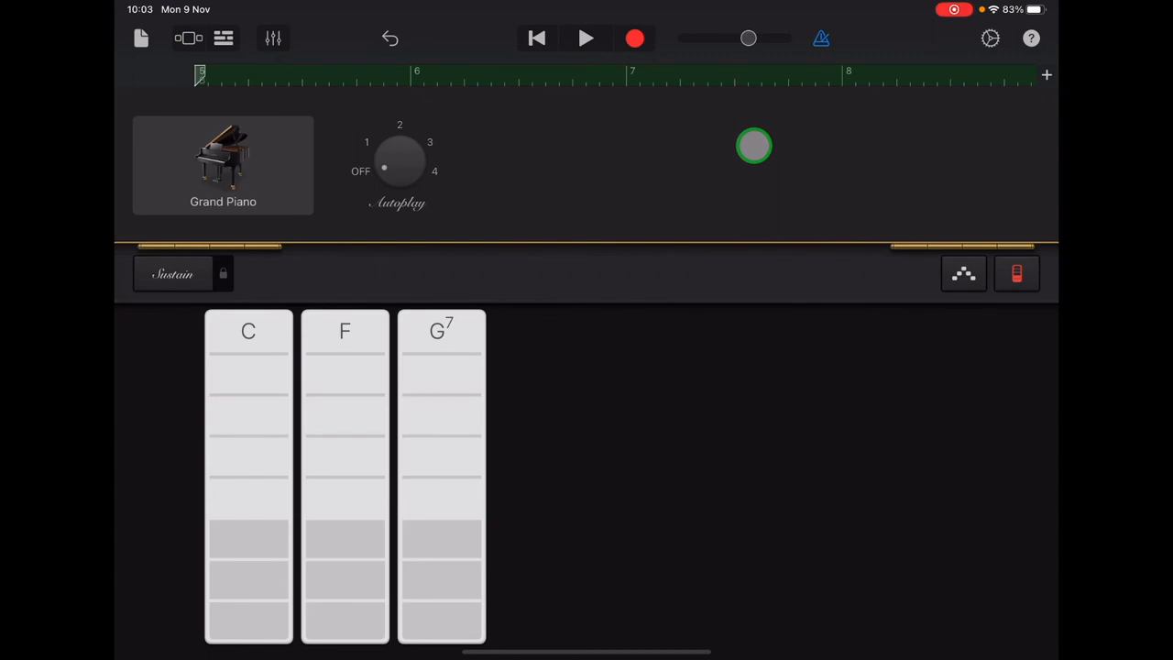
{"action": "left_click_drag", "start_coordinate": [754, 146], "coordinate": [795, 82]}
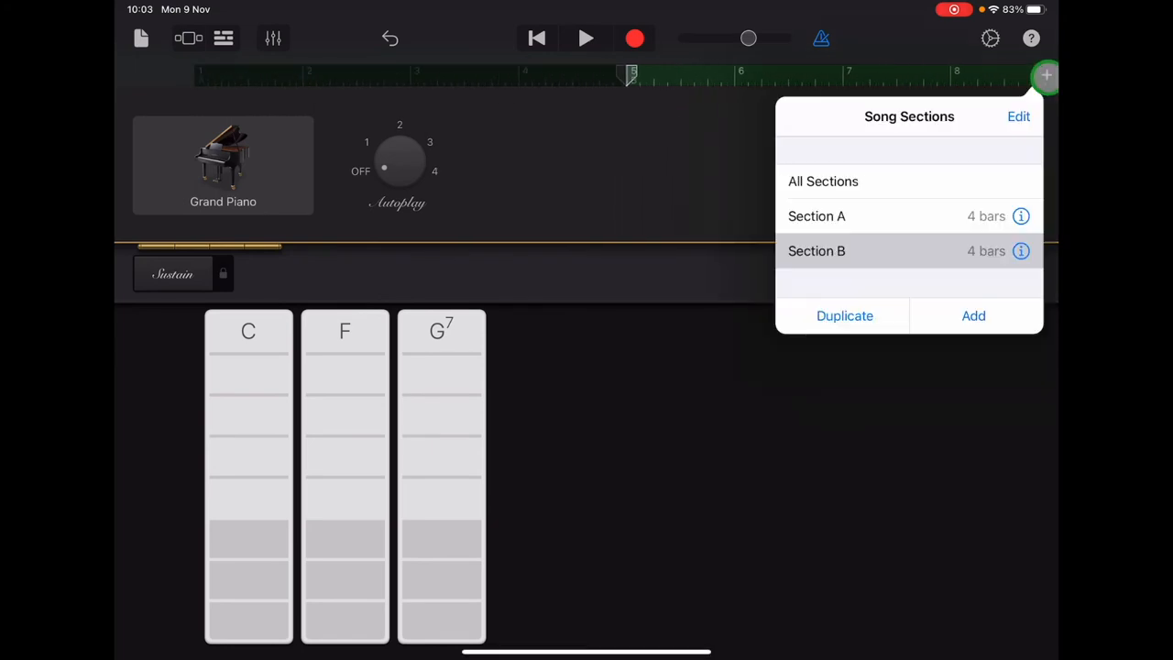
- Choose All Sections so the timeline spans bars 1 to 8 across A and B
{"action": "left_click", "coordinate": [823, 182]}
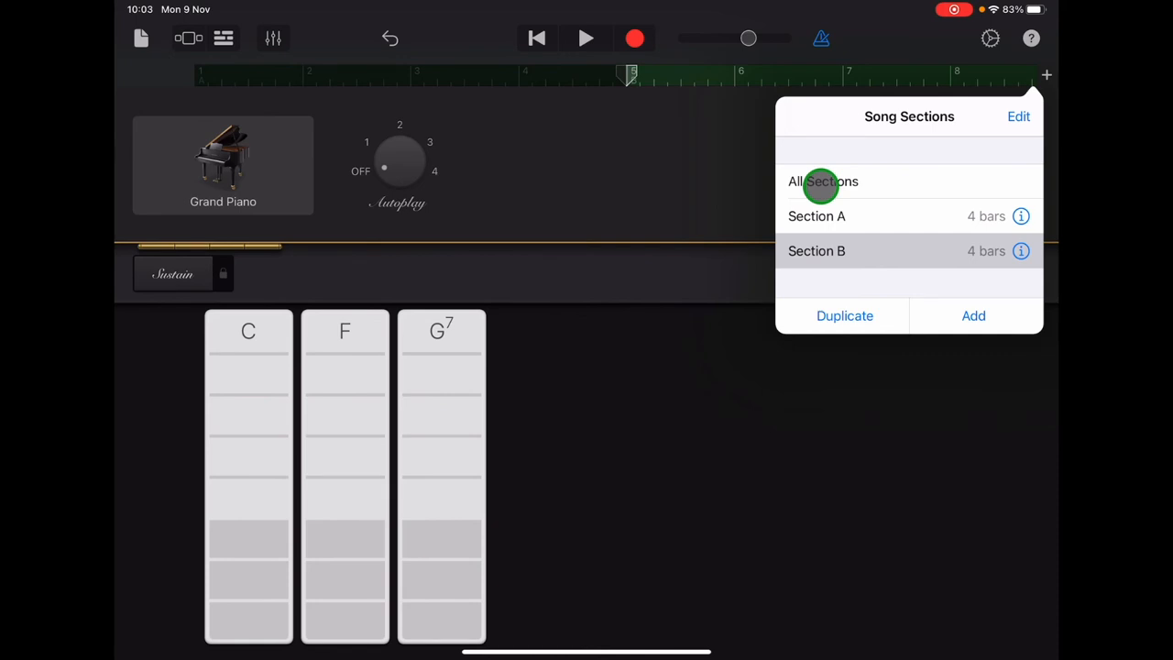
{"action": "left_click", "coordinate": [822, 181]}
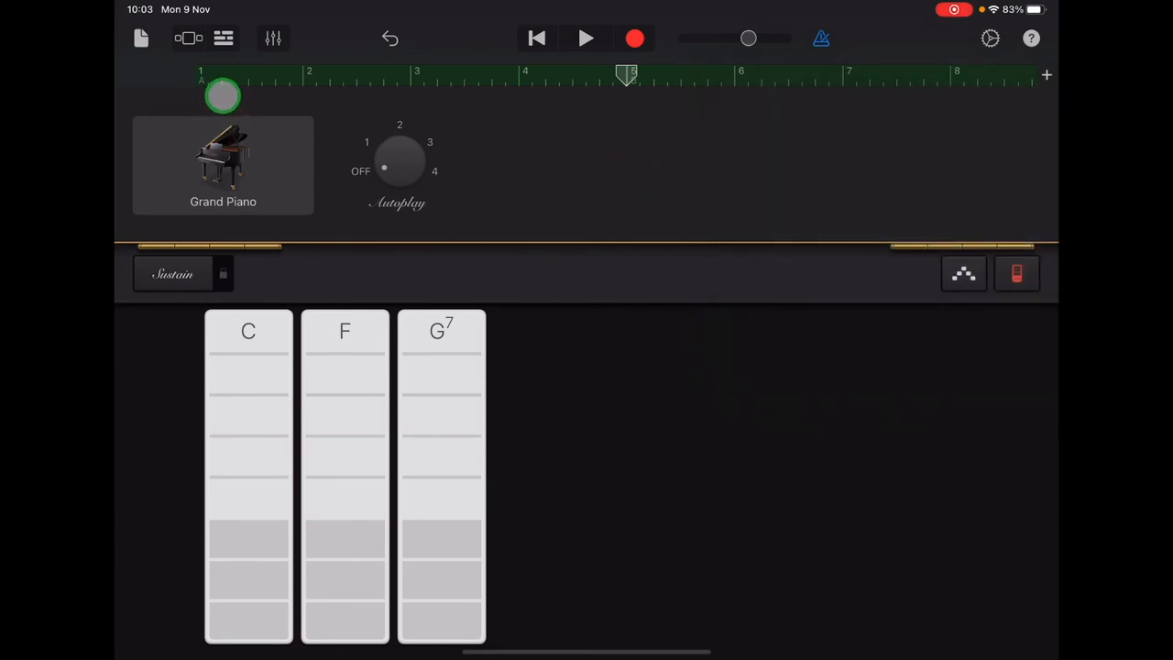
{"action": "left_click_drag", "start_coordinate": [223, 96], "coordinate": [802, 80]}
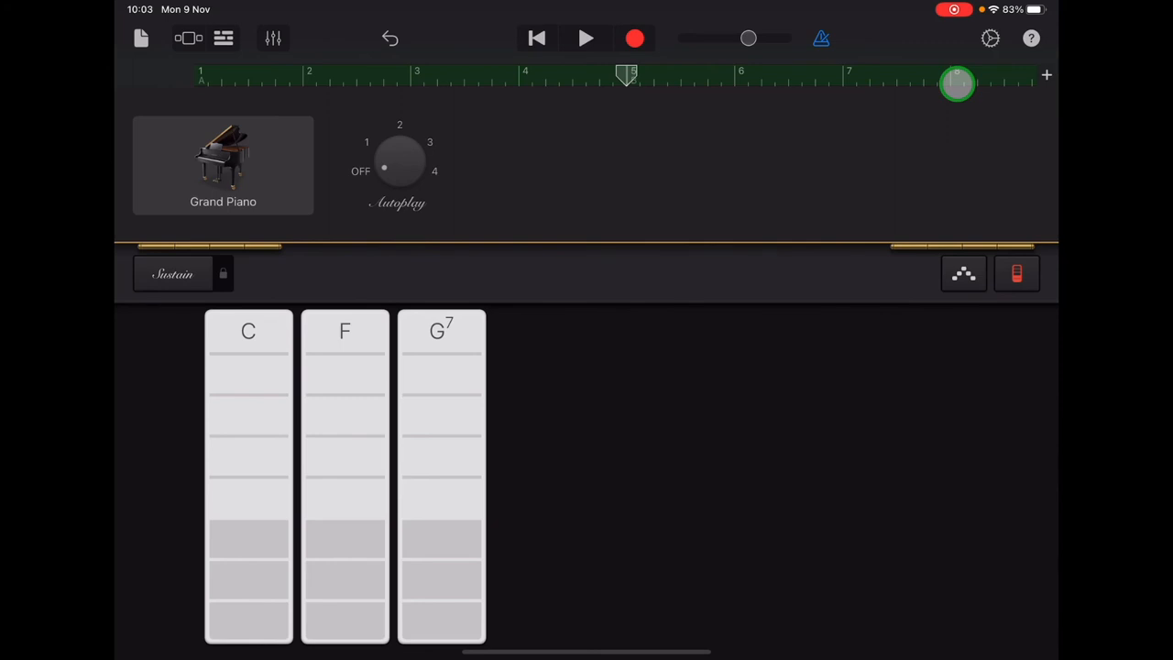
- Set the track's quantisation to Straight at 1/4 Note in the track settings
{"action": "left_click", "coordinate": [273, 37]}
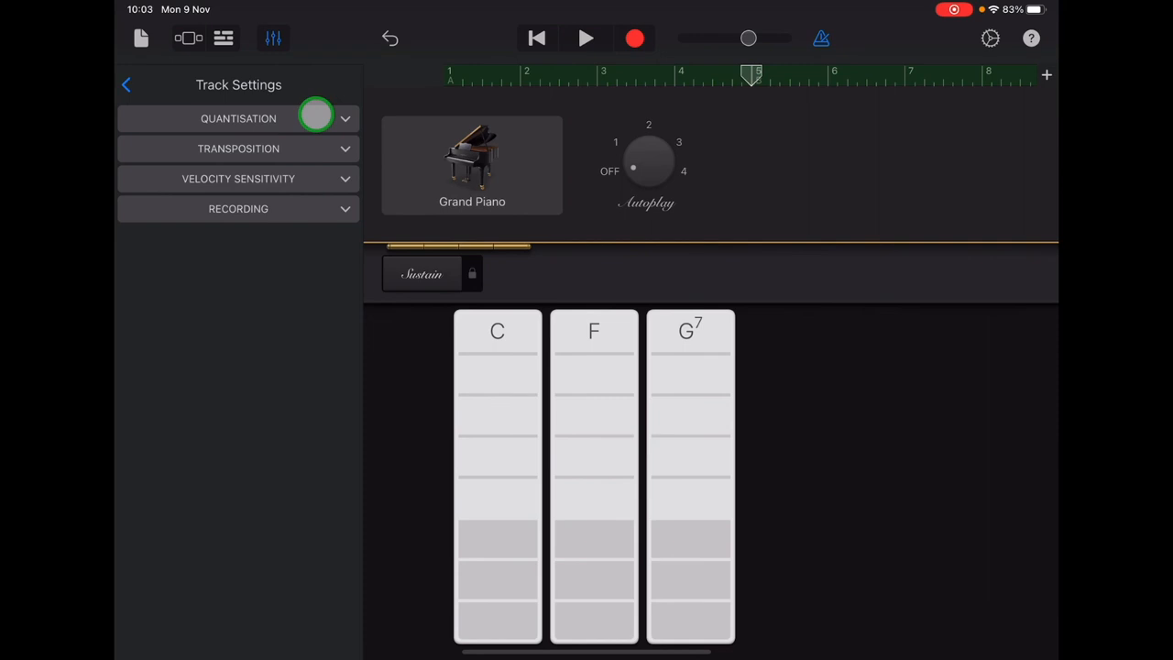
{"action": "left_click", "coordinate": [238, 118]}
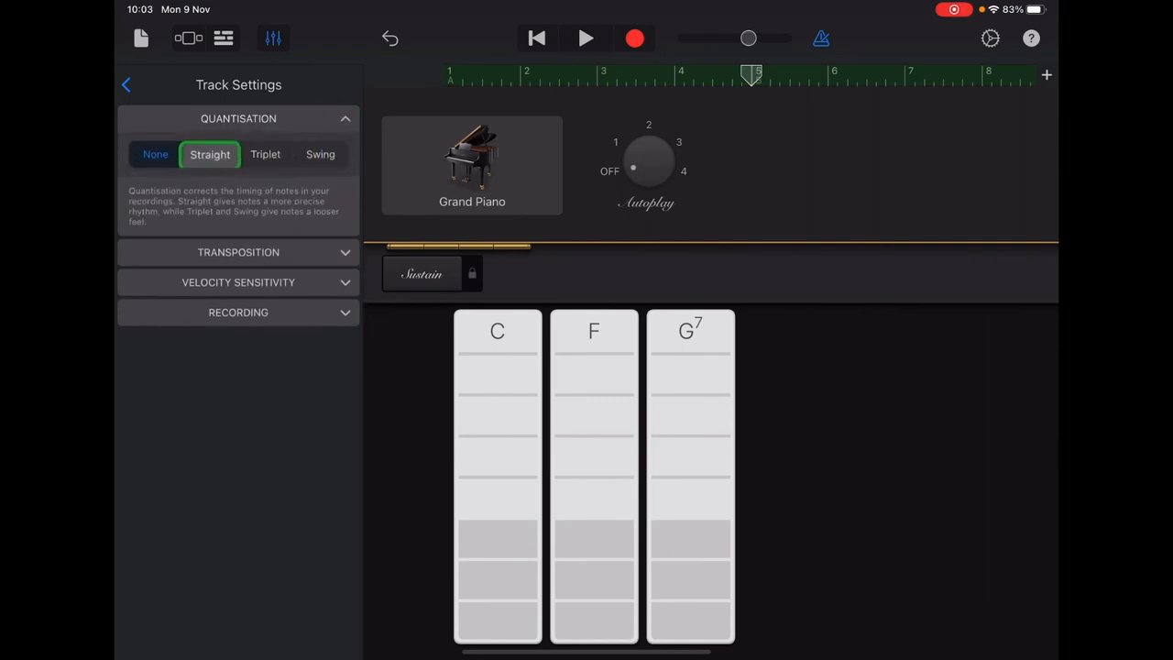
{"action": "left_click", "coordinate": [210, 154]}
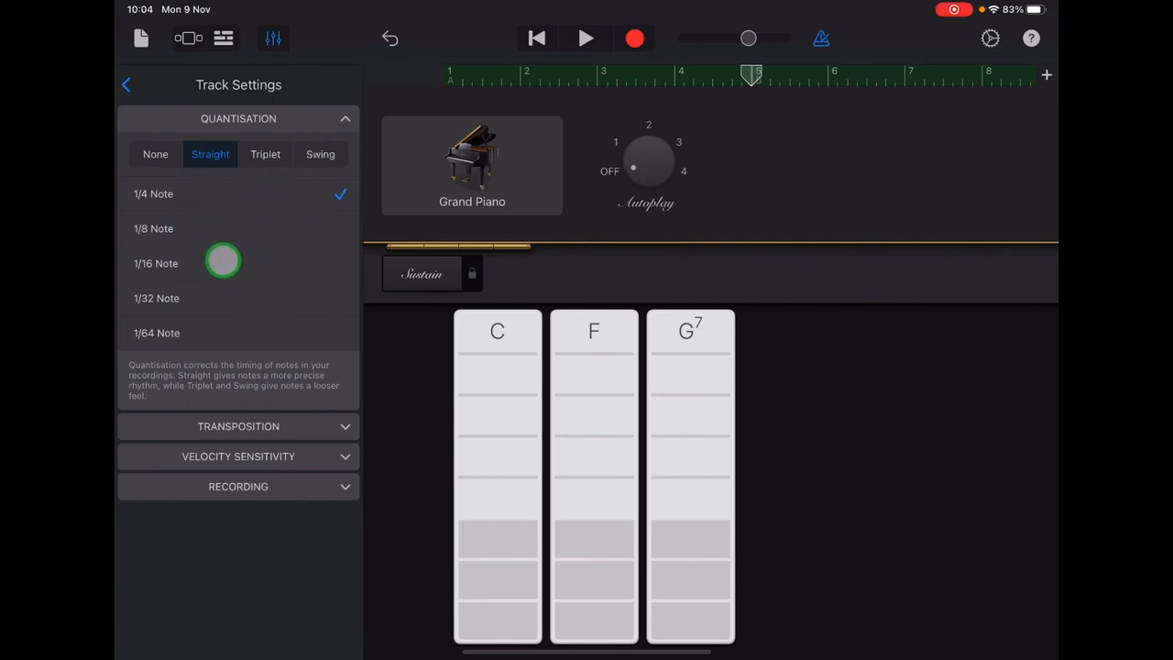
{"action": "left_click", "coordinate": [273, 37]}
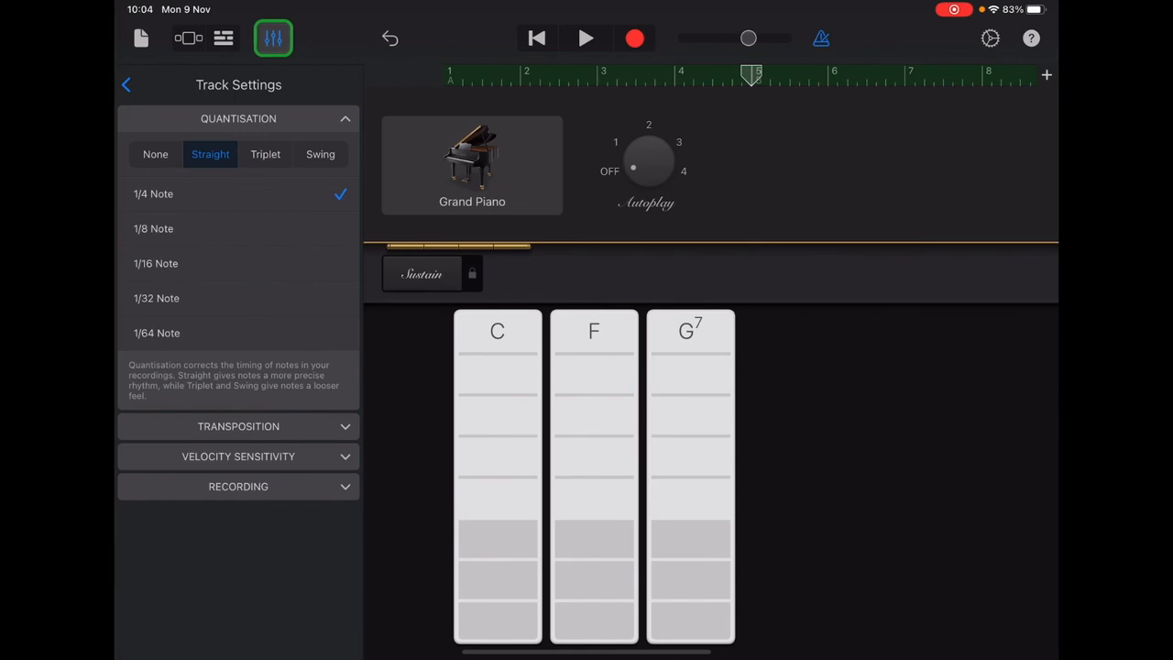